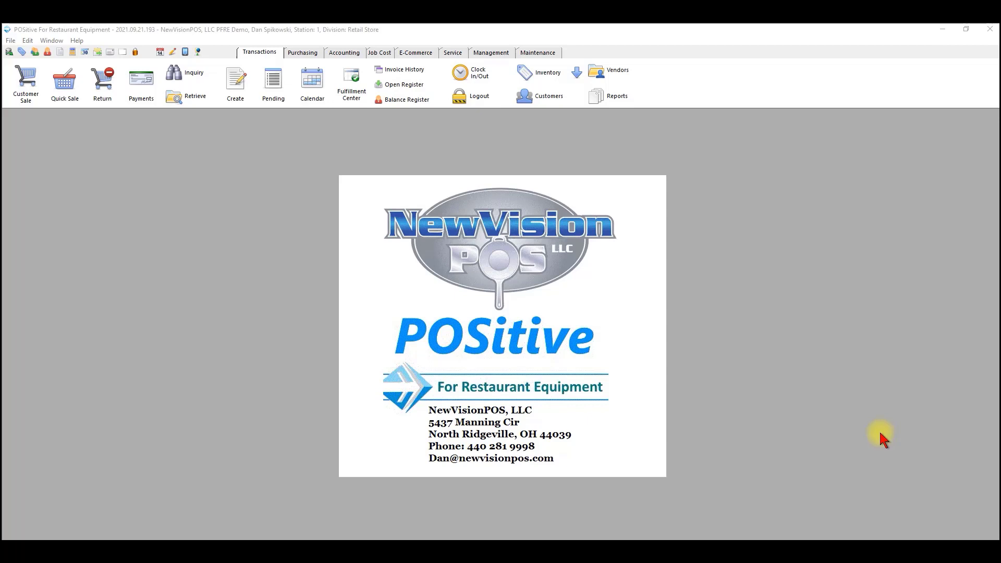
mouse_move(437, 77)
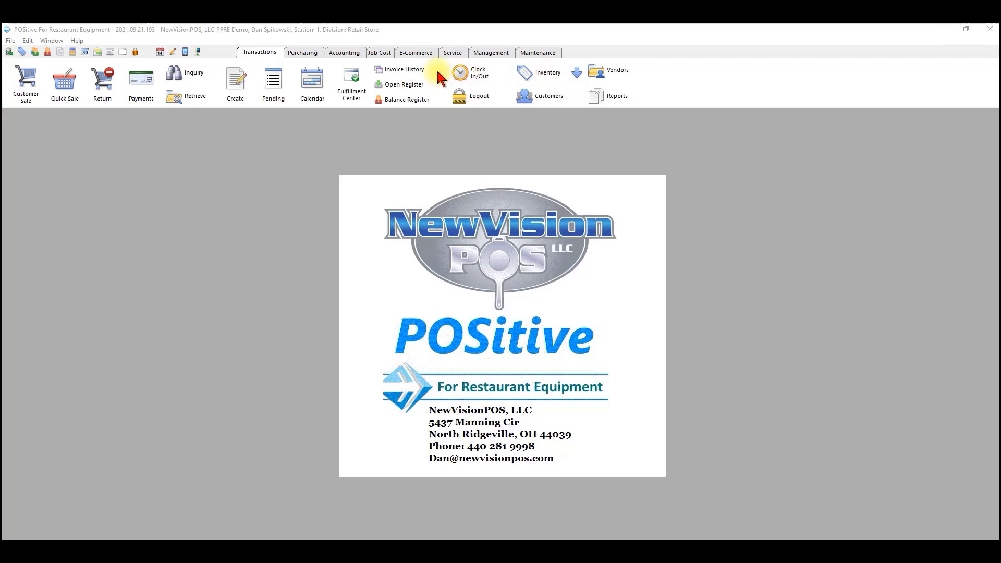
mouse_move(254, 57)
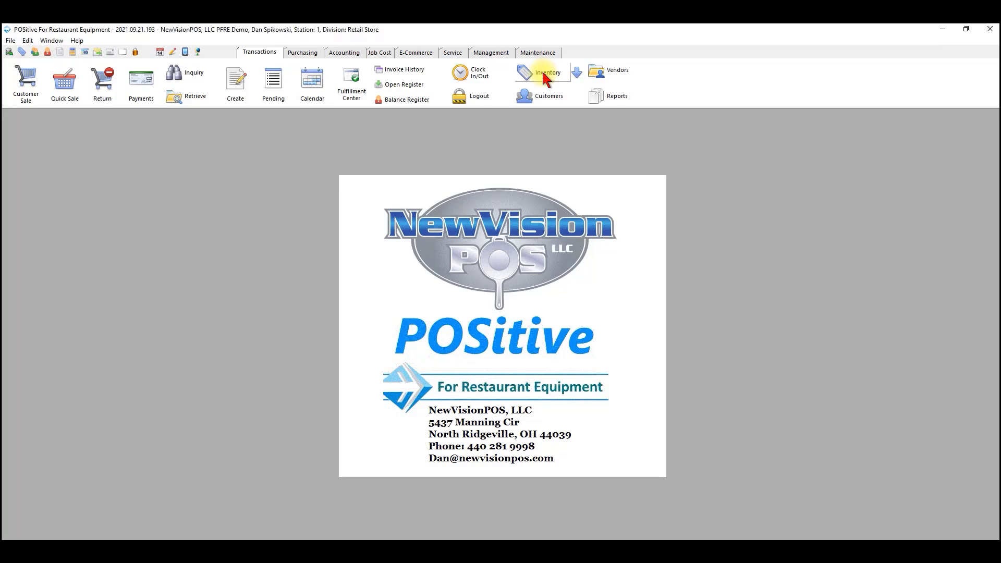
- Open the Inventory Center listing the Redco Tomato Pro slicer stock items
left_click(542, 71)
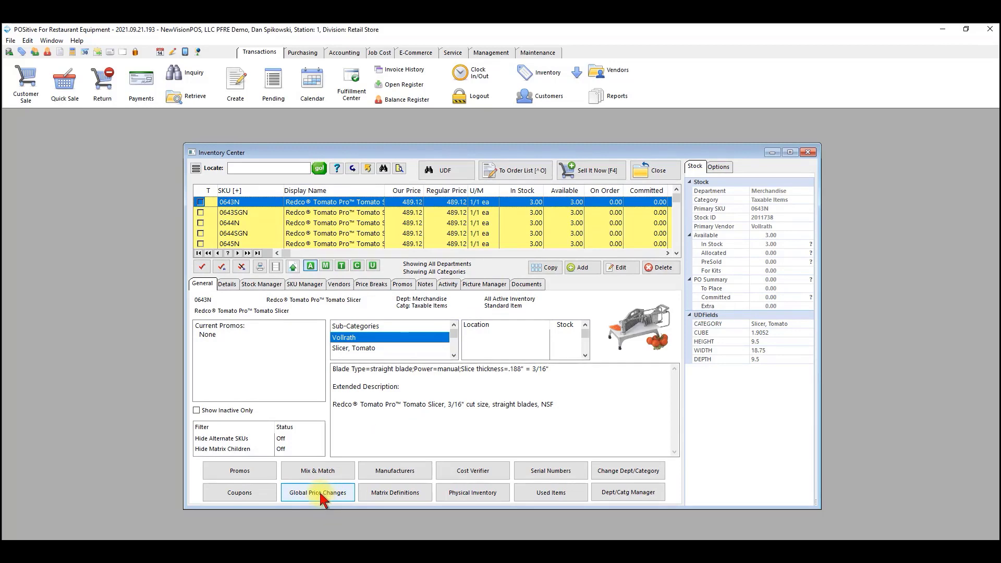
- Start a Custom Query change filter for Global Price Changes in the Query Wizard
left_click(318, 492)
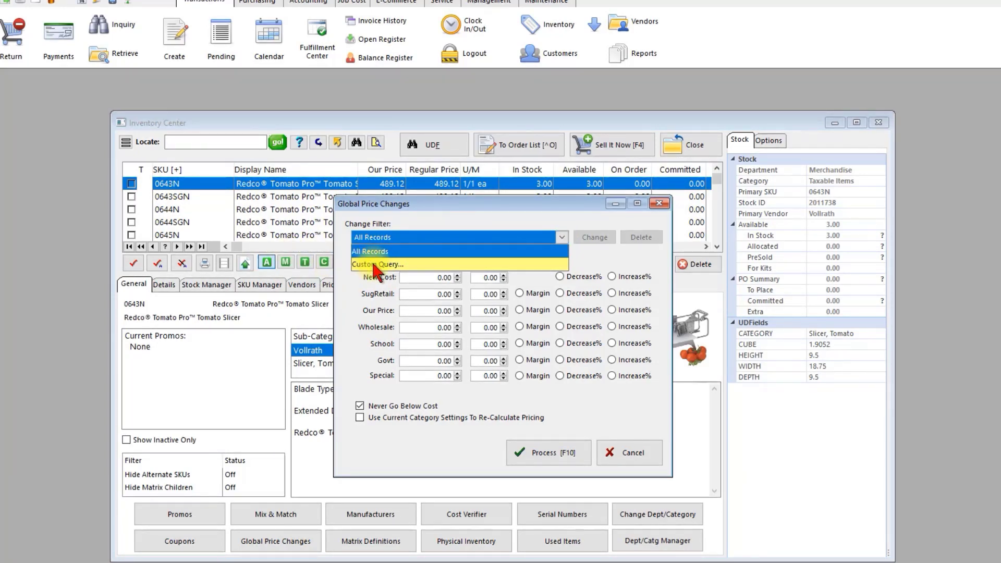
left_click(381, 264)
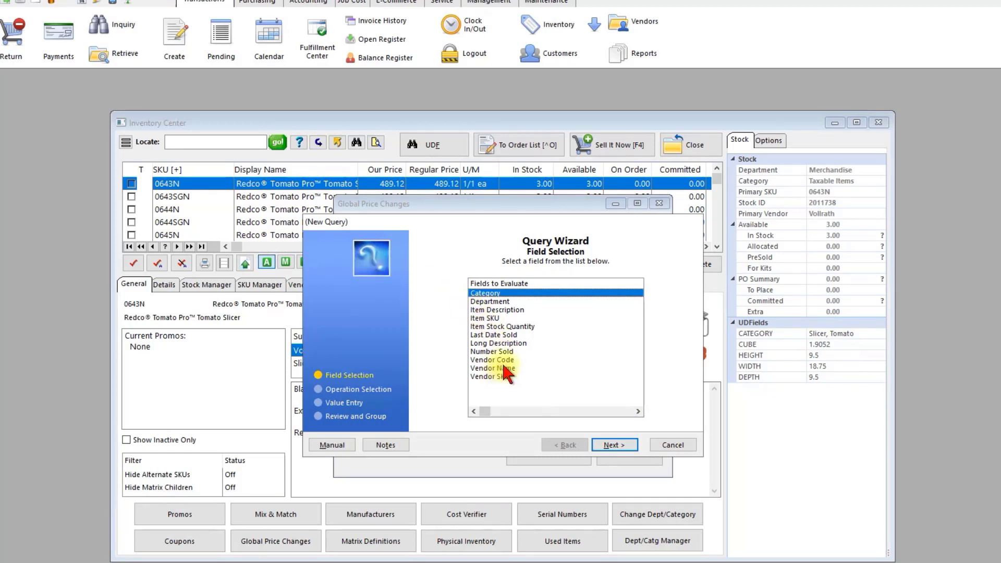
- Add the query condition Vendor Code Is Equal To 1006
left_click(494, 360)
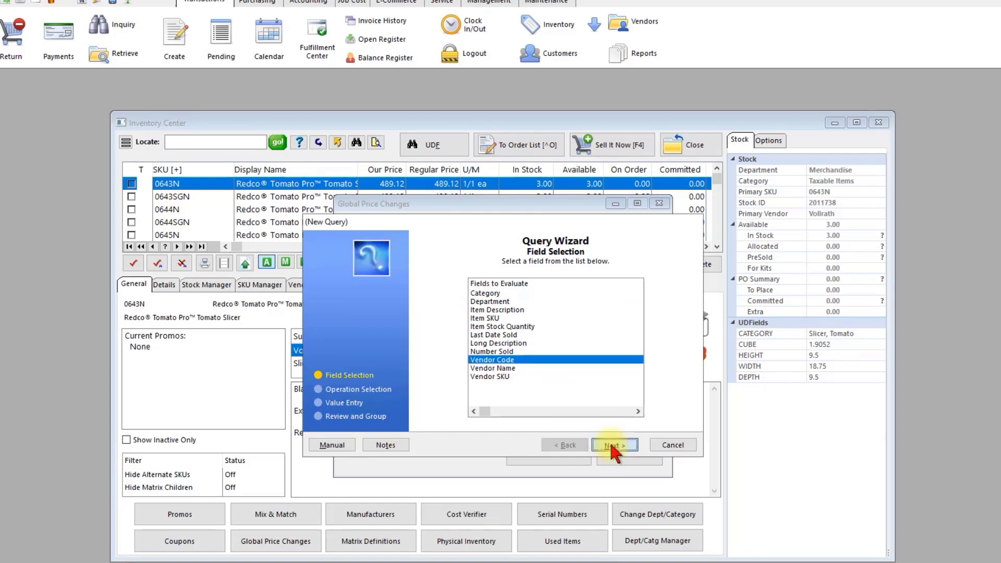
left_click(615, 445)
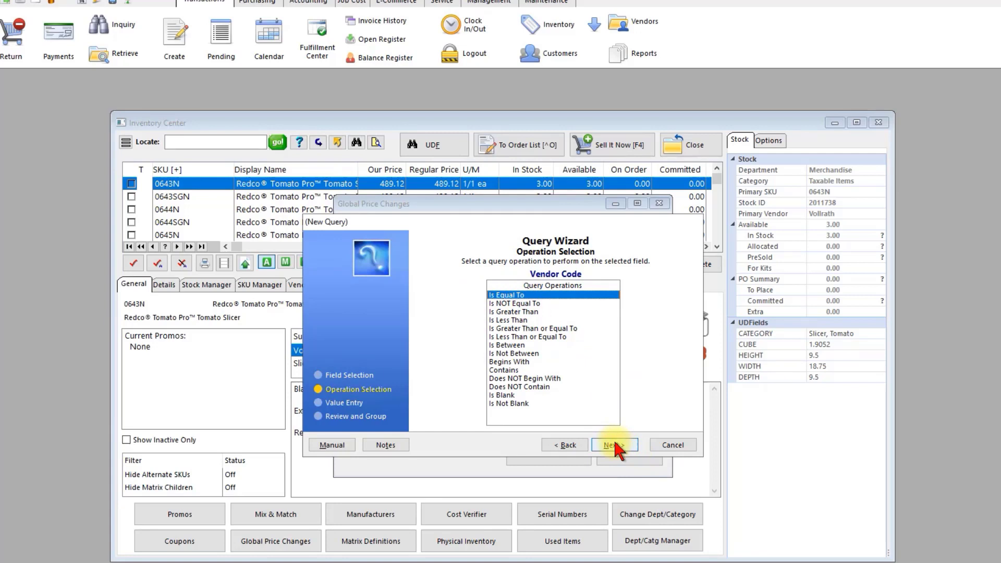
left_click(615, 444)
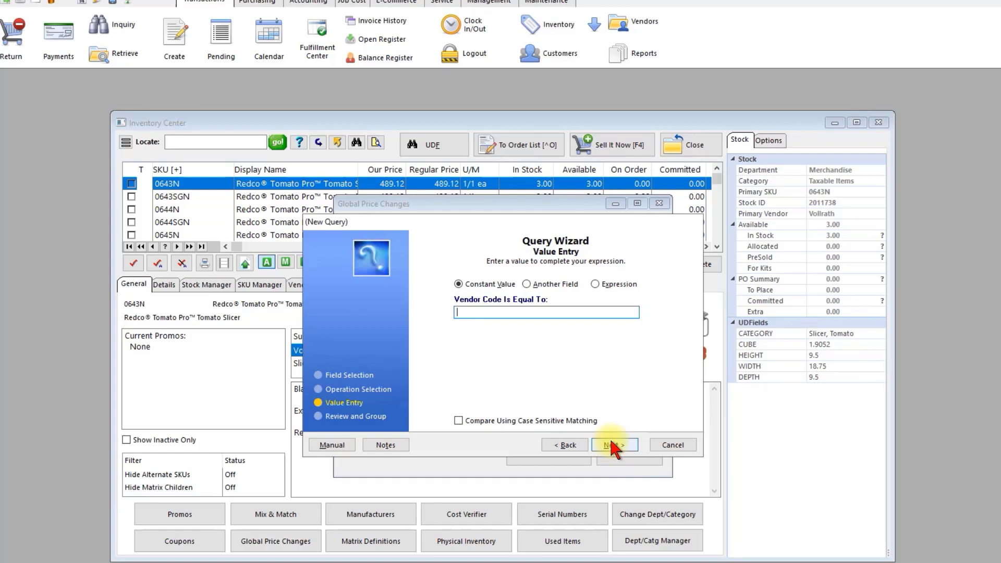
type("1006")
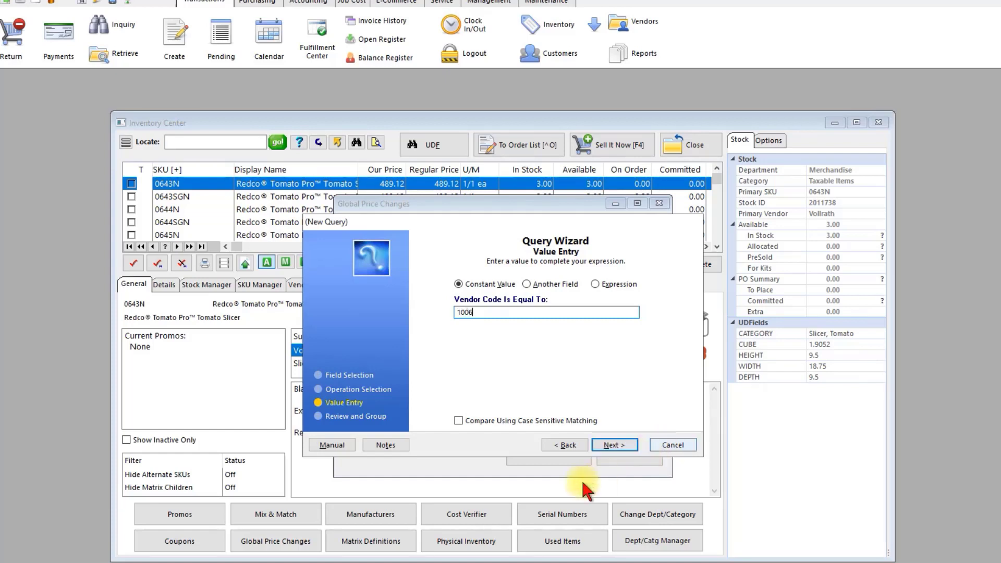
left_click(614, 445)
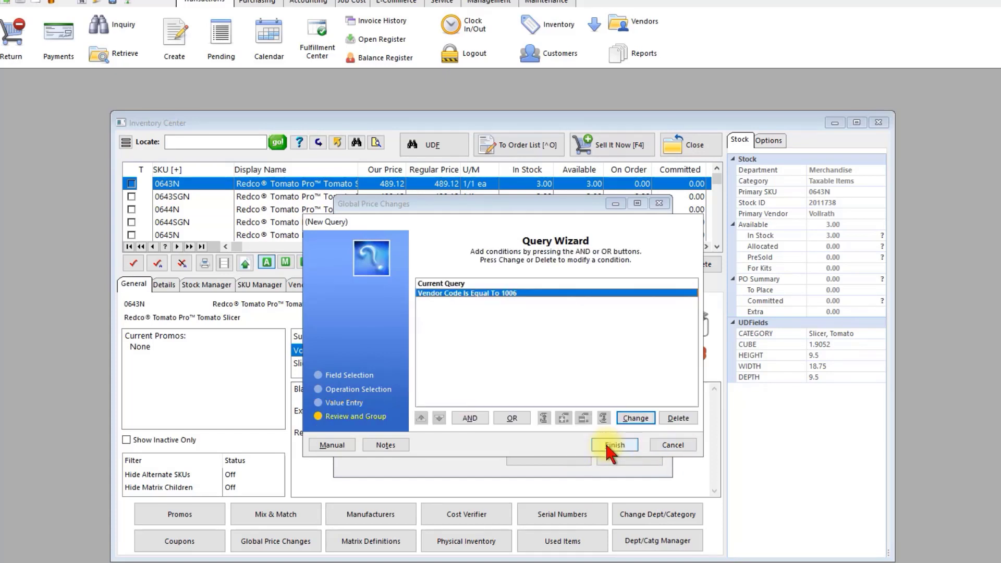
mouse_move(470, 420)
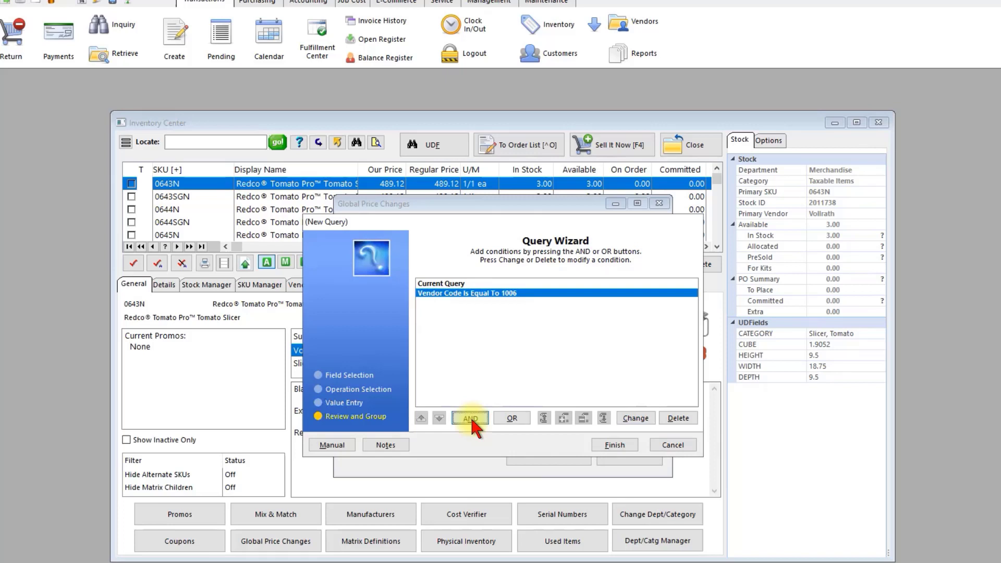
- AND a Vendor Name Is Equal To 'advance tabco' condition and finish the query
left_click(470, 417)
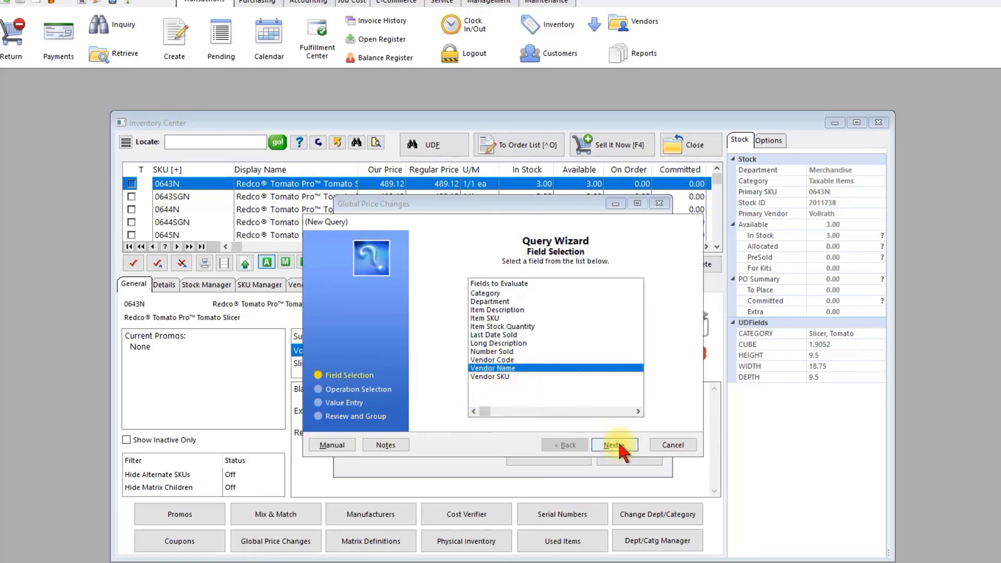
left_click(615, 444)
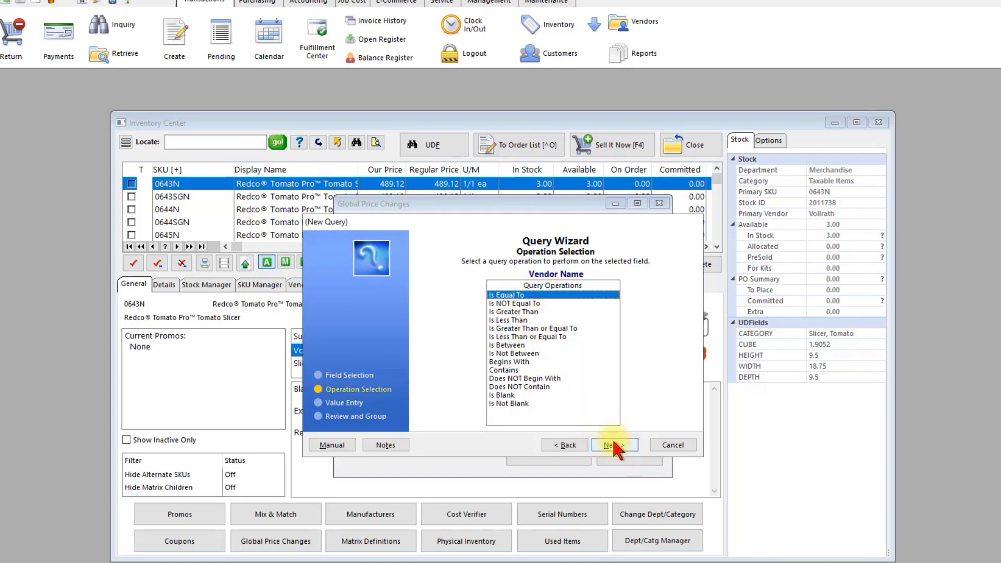
left_click(615, 445)
type("advance tabco")
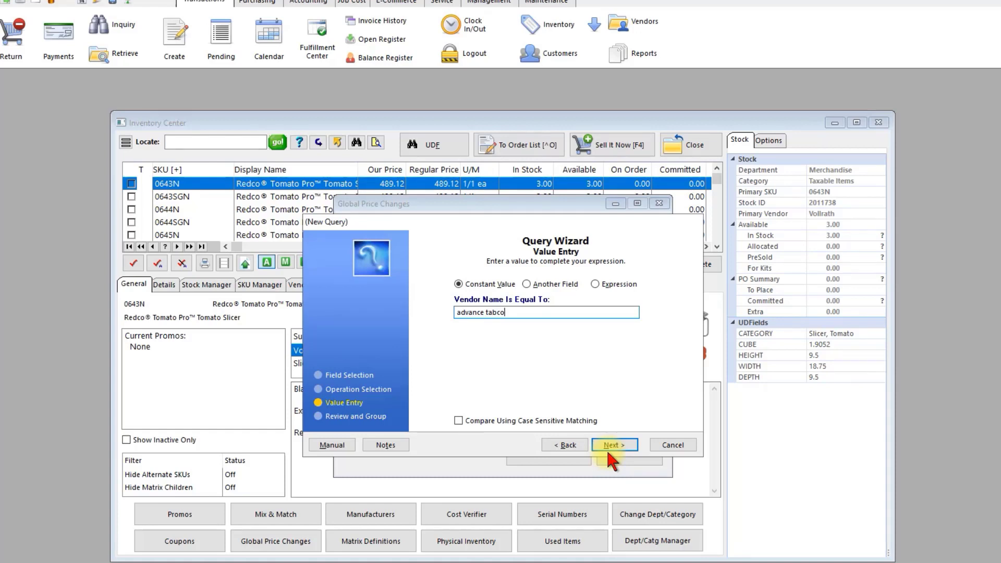
mouse_move(567, 445)
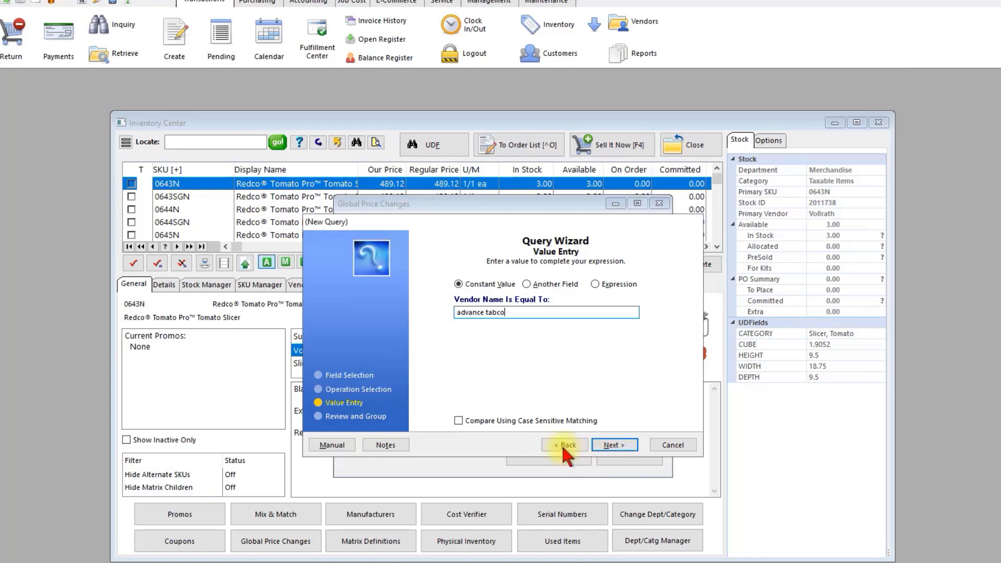
mouse_move(560, 429)
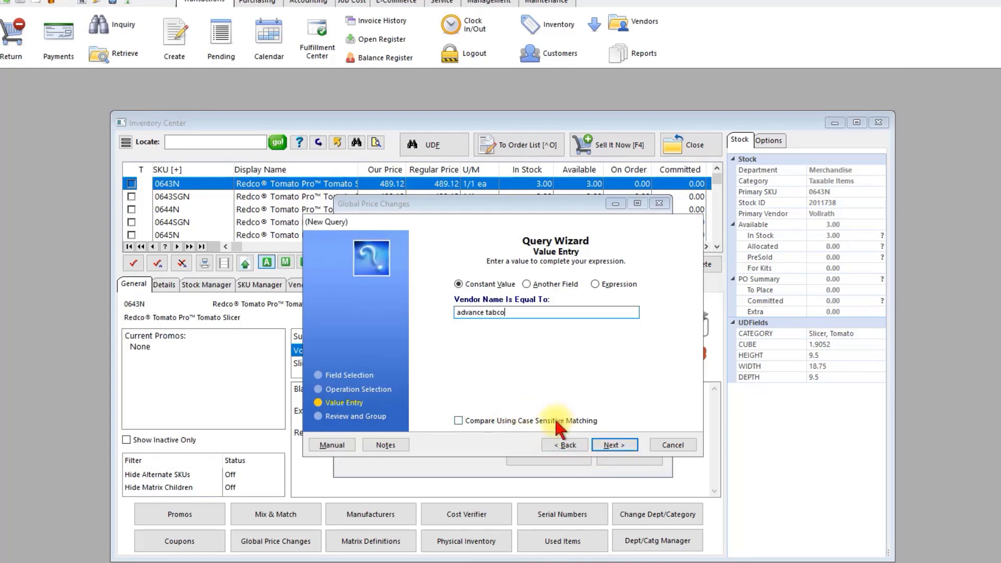
left_click(614, 444)
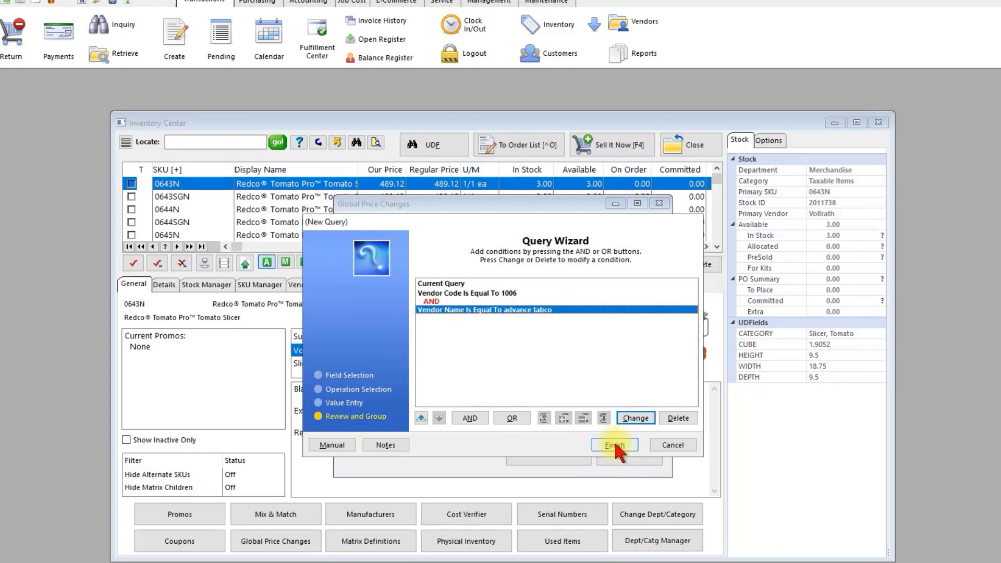
left_click(615, 444)
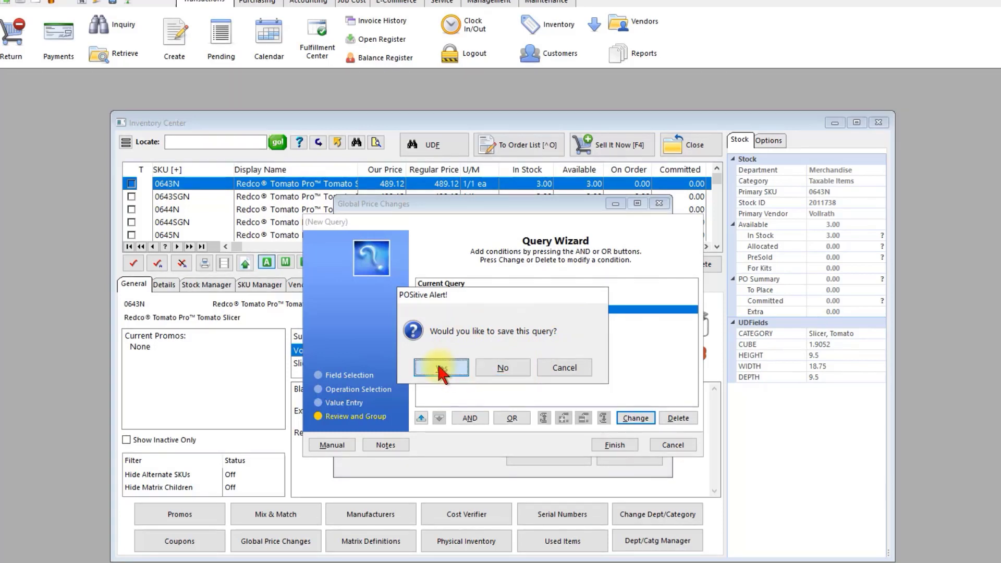
- Save the query as 'Advance Tabco' and apply it as the change filter
left_click(441, 367)
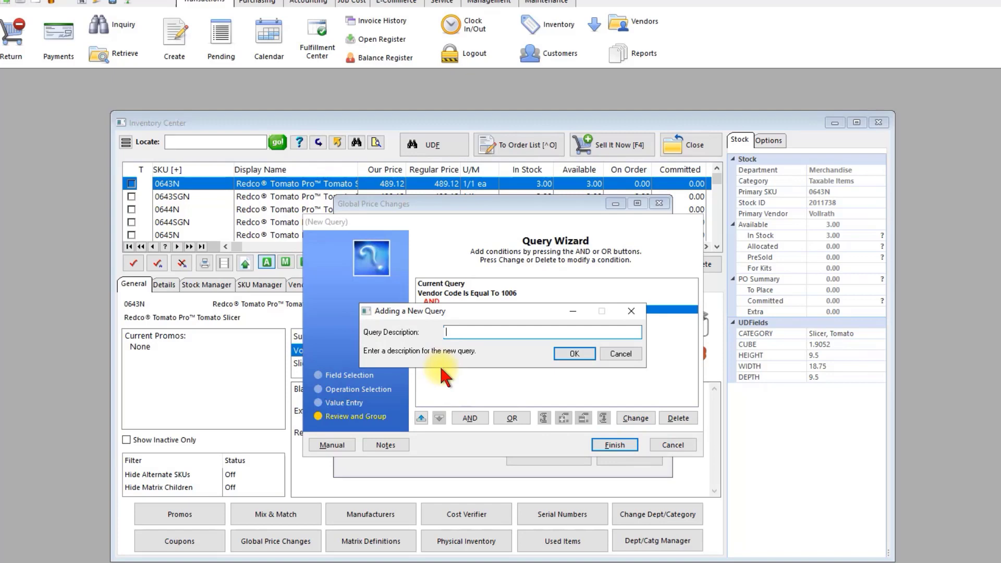
type("Advance Tabco")
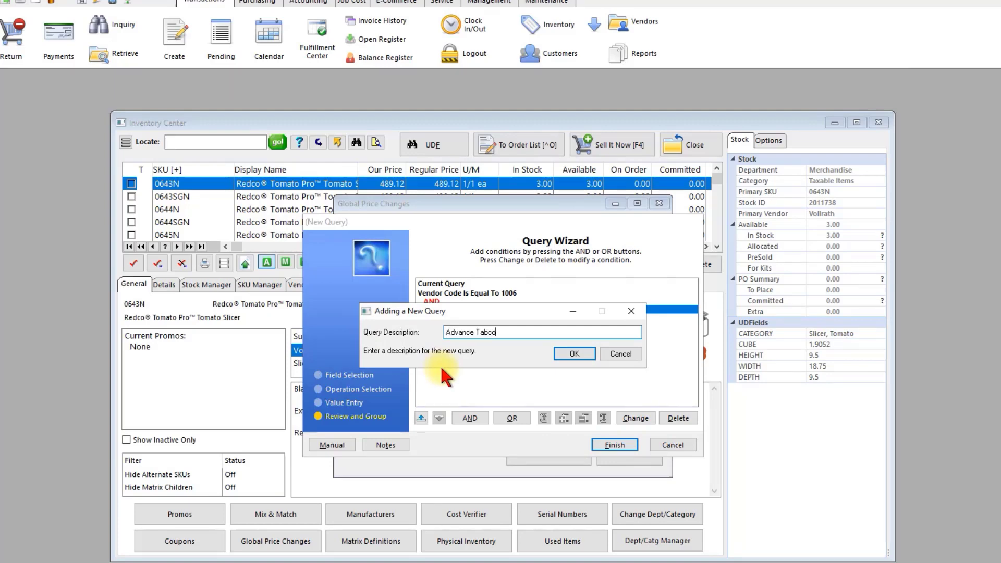
left_click(574, 353)
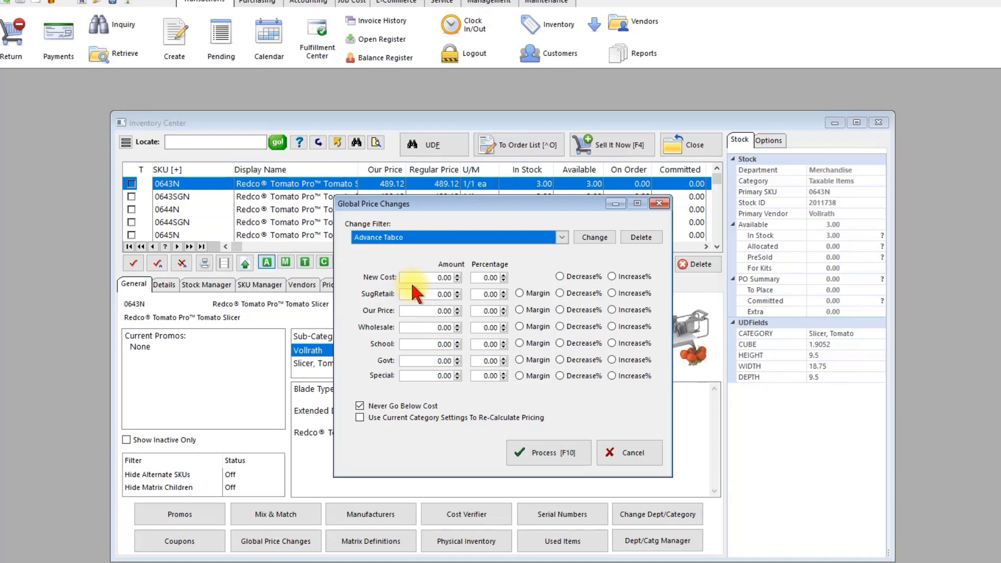
- Enter increases: cost 3%, suggested retail 6%, our price 5%, remaining prices 4%
left_click(488, 277)
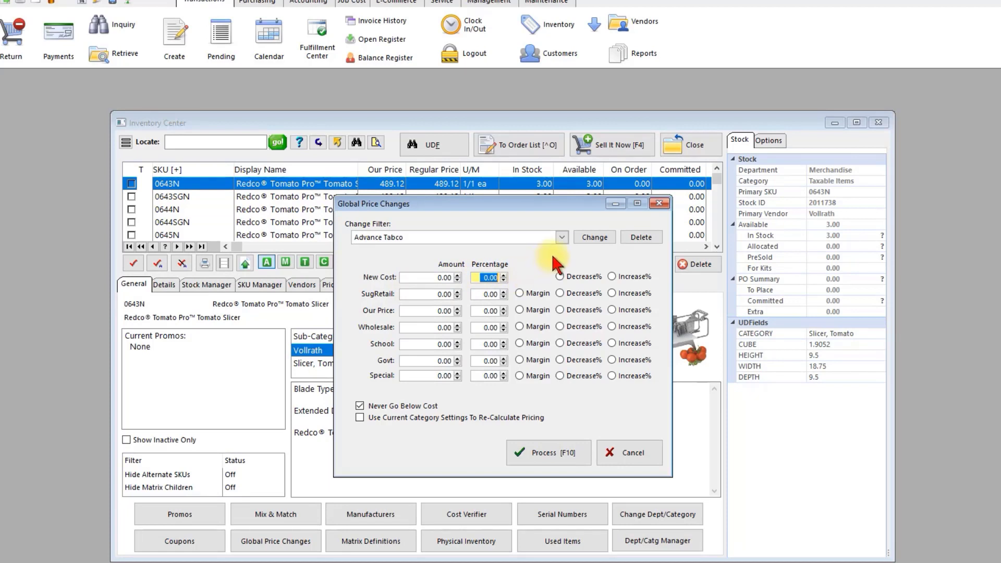
mouse_move(526, 273)
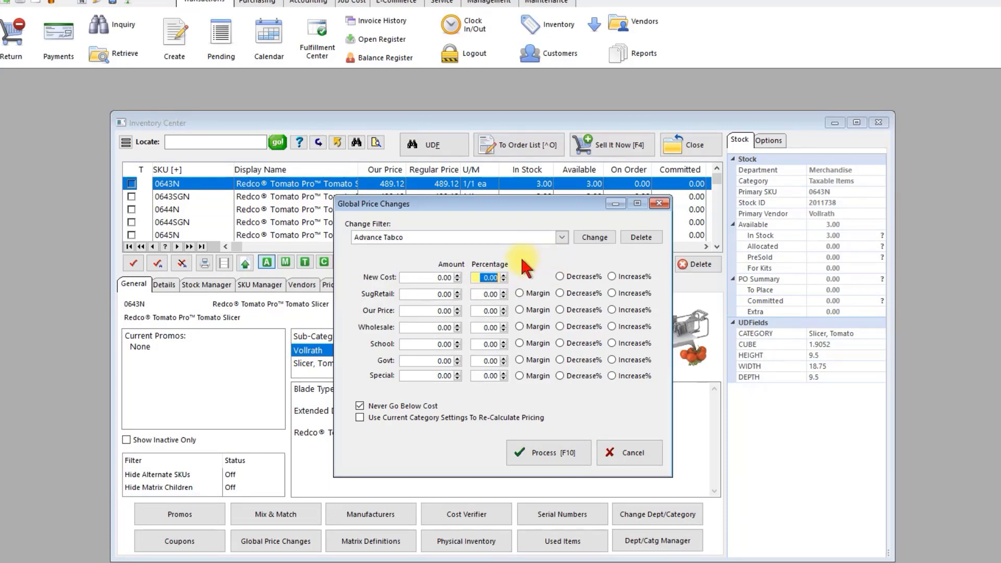
type("3")
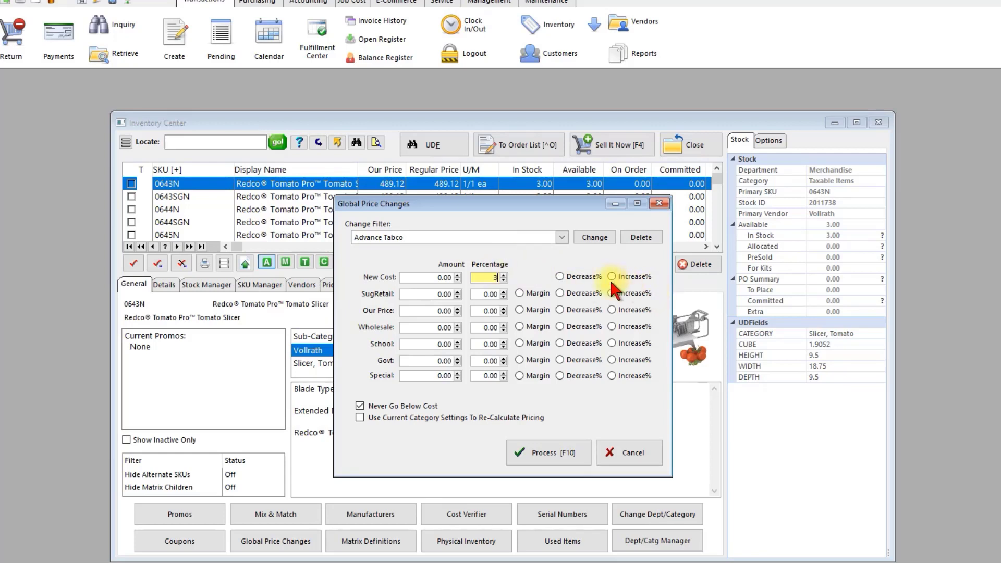
left_click(611, 276)
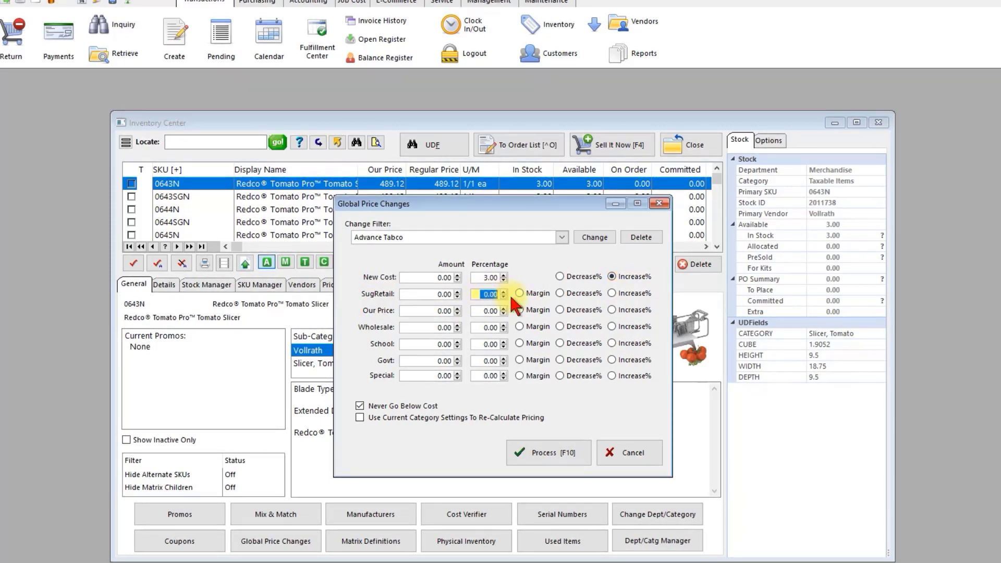
type("6")
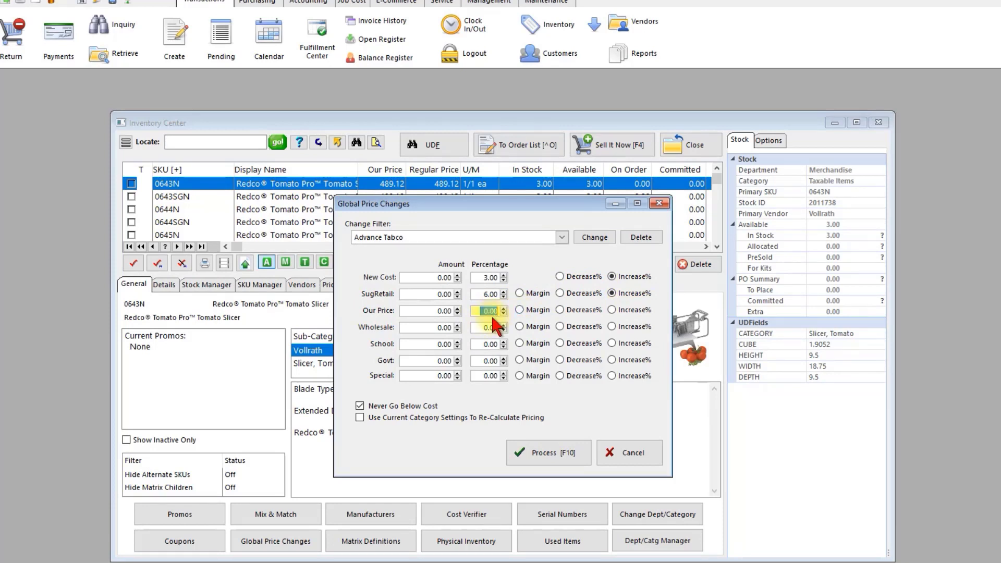
type("5")
left_click(489, 360)
type("4")
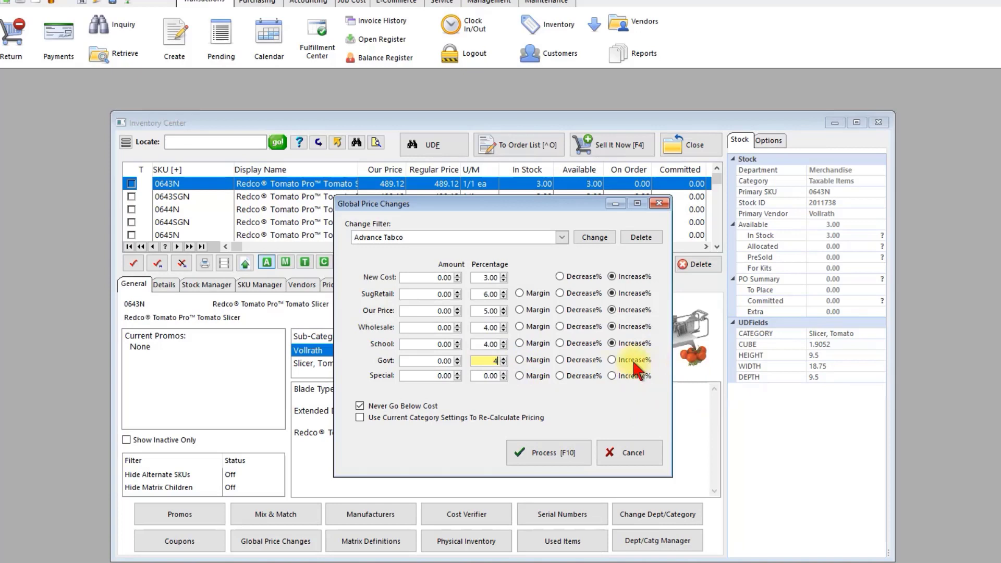
left_click(612, 359)
type("4")
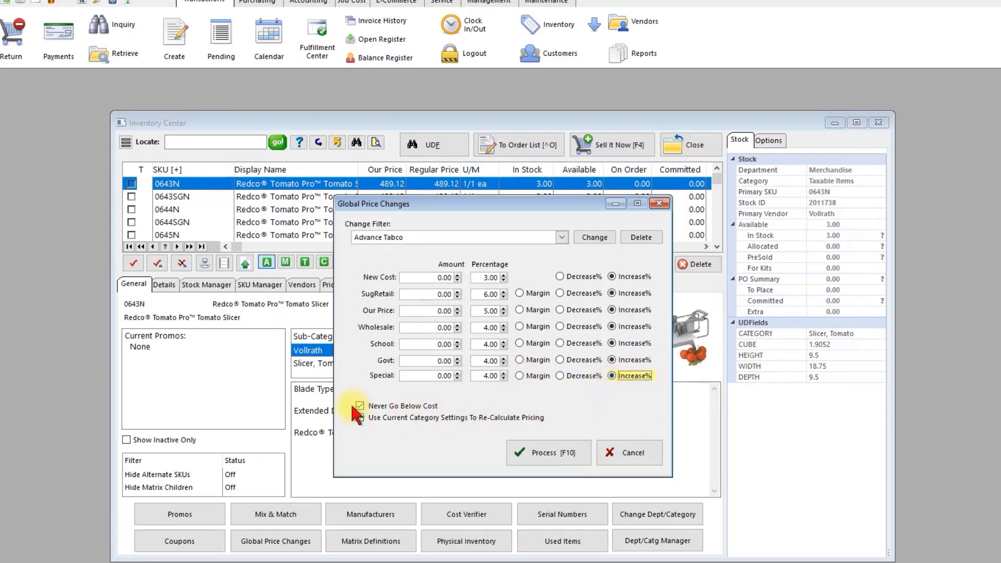
left_click(359, 406)
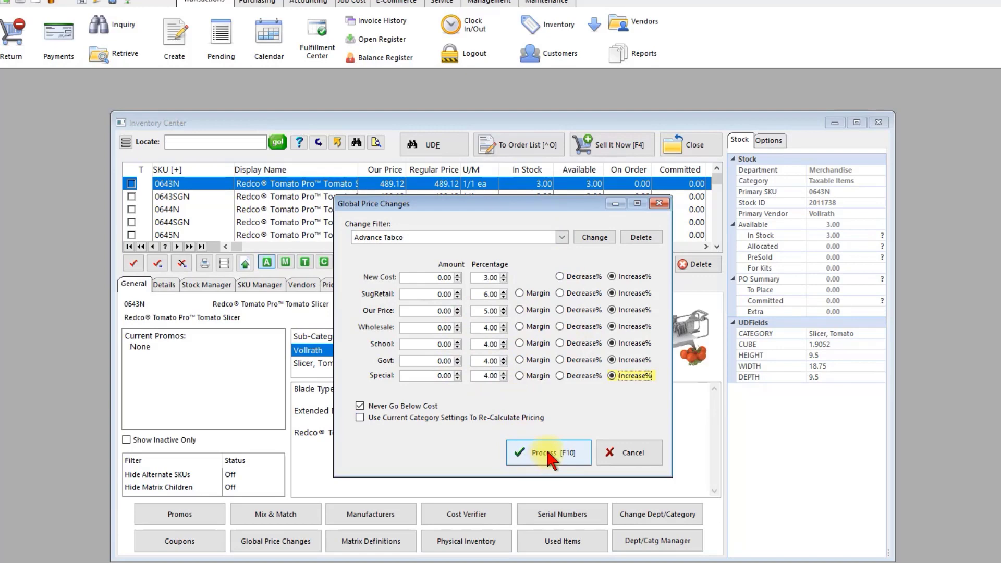
- Process the changes to preview old and new Advance Tabco costs and prices
left_click(548, 453)
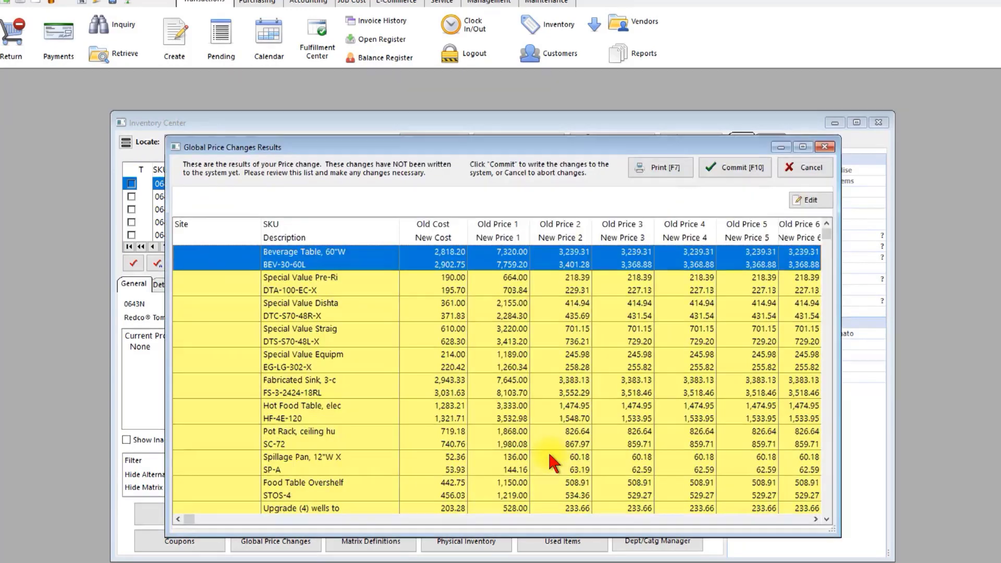
mouse_move(547, 479)
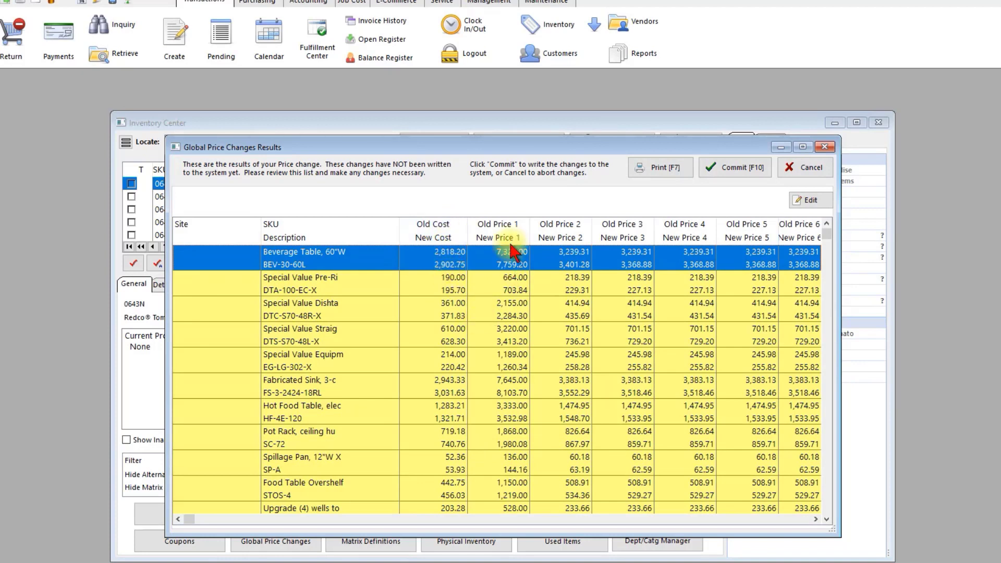
mouse_move(479, 267)
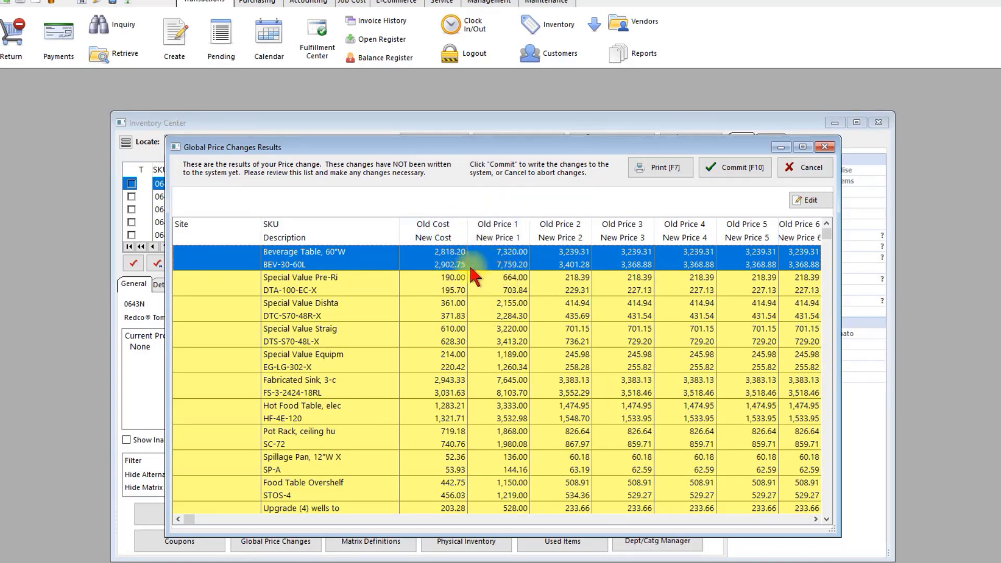
mouse_move(601, 268)
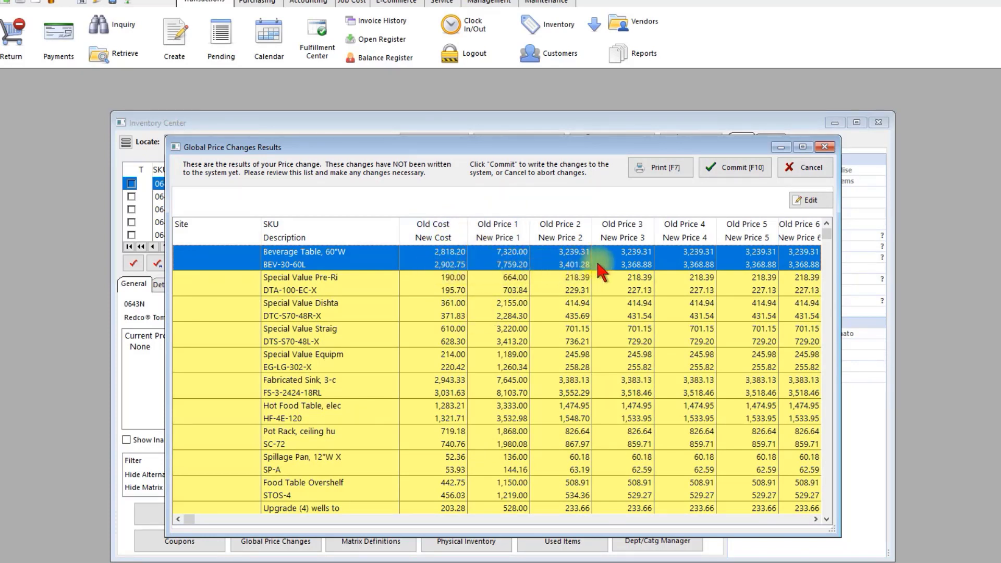
mouse_move(476, 359)
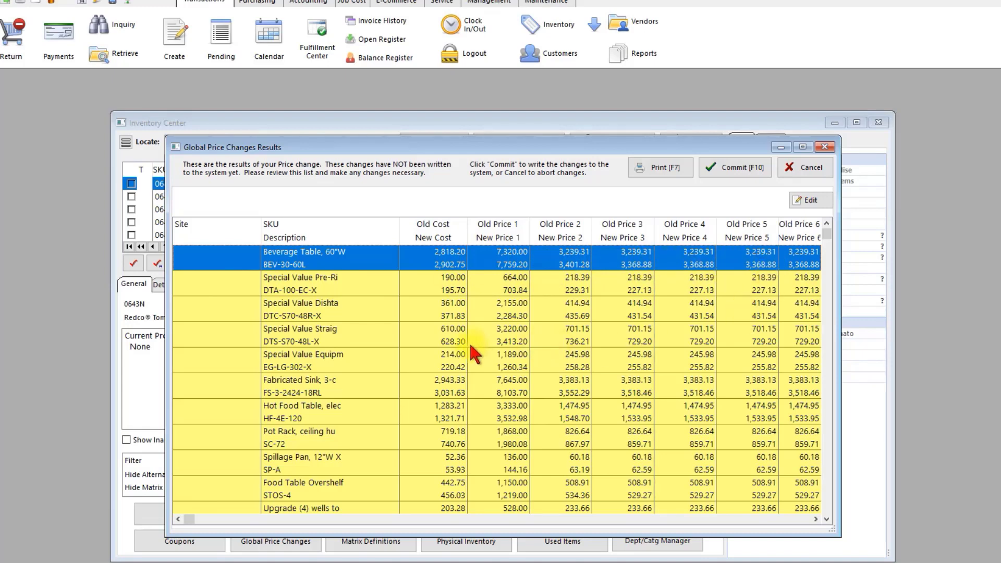
mouse_move(607, 378)
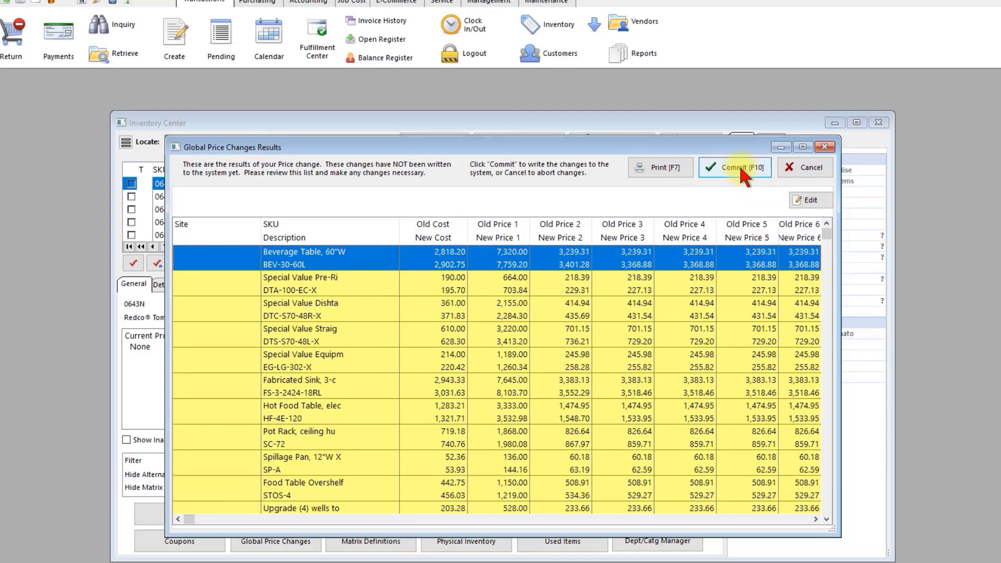
- Commit the previewed Advance Tabco price increases and confirm Yes
left_click(736, 167)
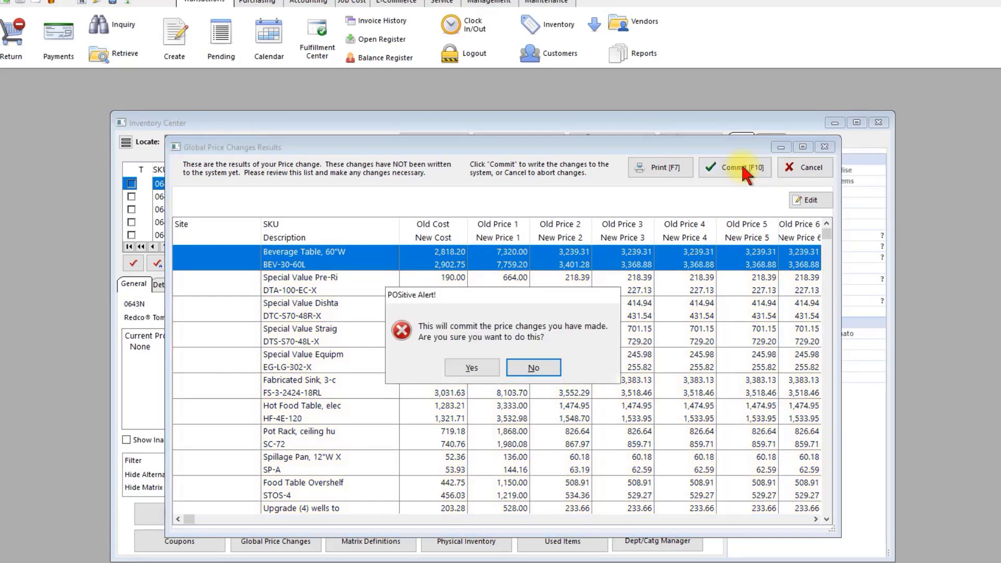
mouse_move(606, 336)
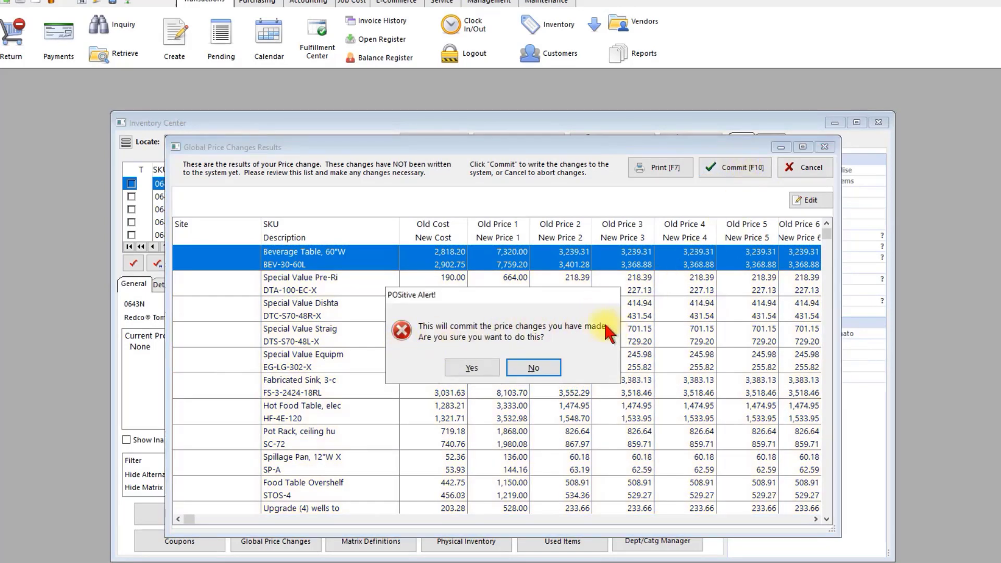
left_click(472, 367)
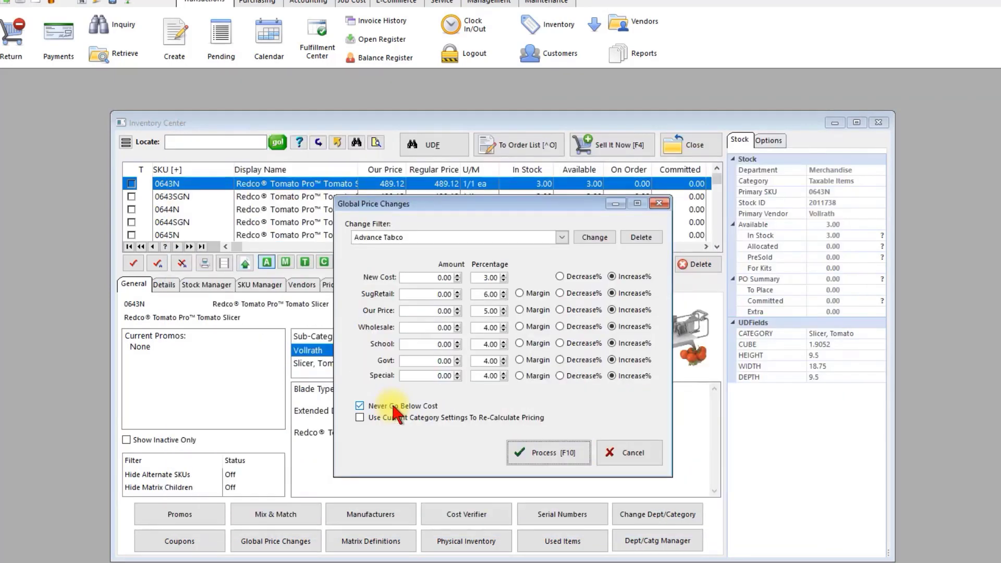
mouse_move(408, 425)
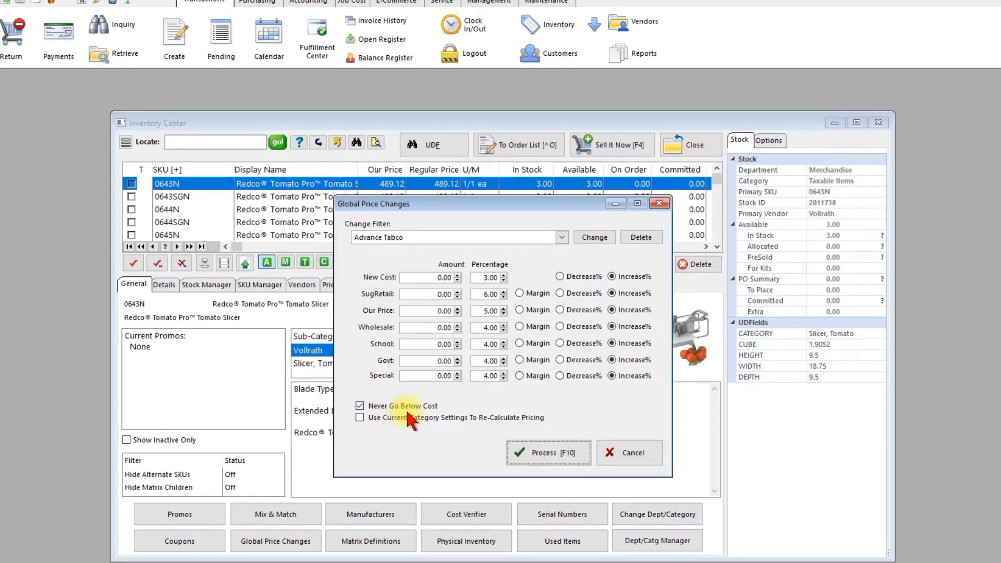
mouse_move(627, 457)
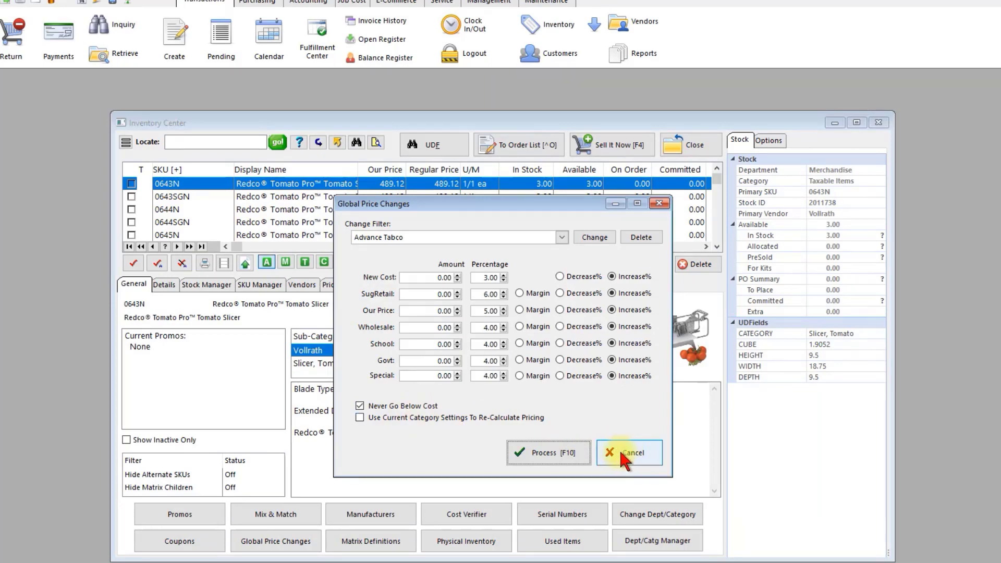
mouse_move(649, 468)
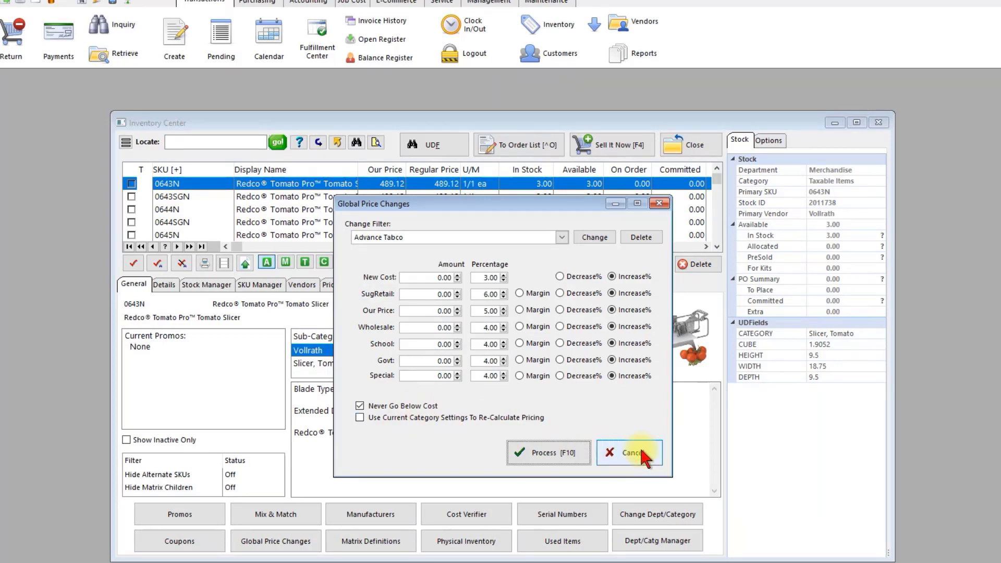